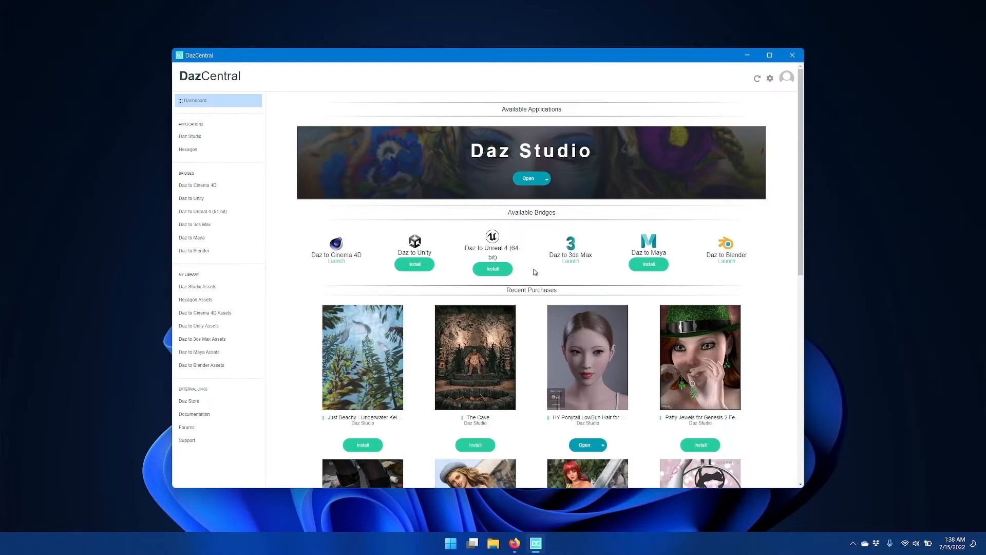
pyautogui.moveTo(413, 281)
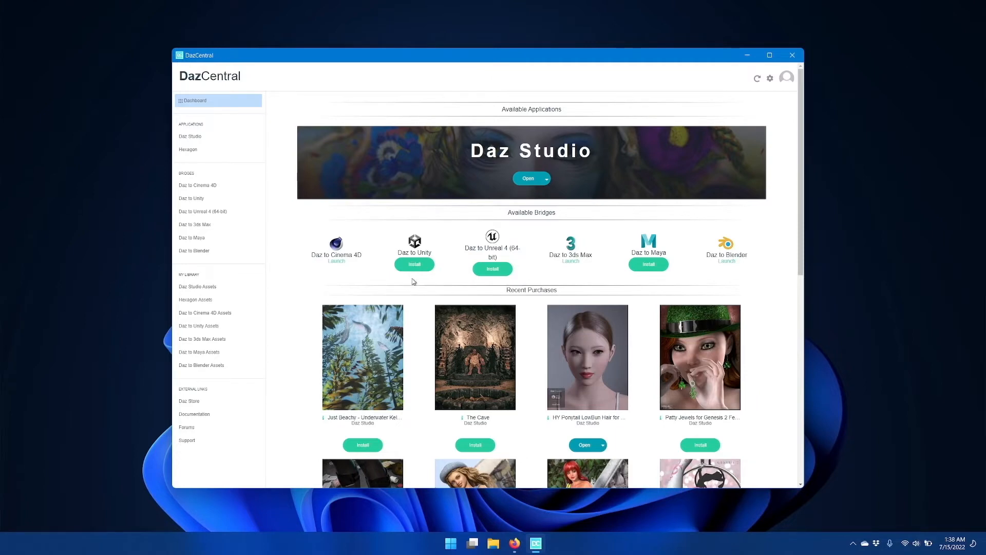
pyautogui.moveTo(398, 281)
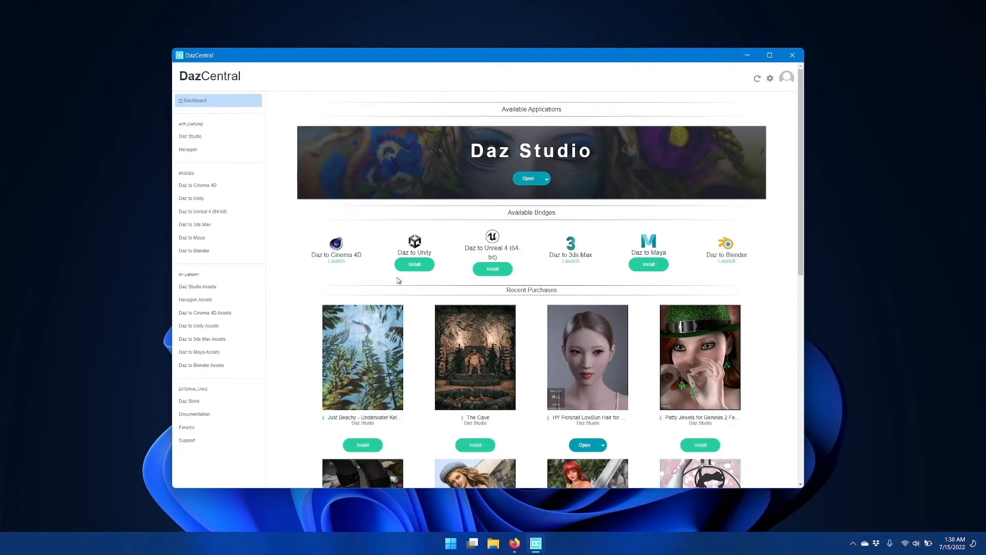
pyautogui.moveTo(425, 284)
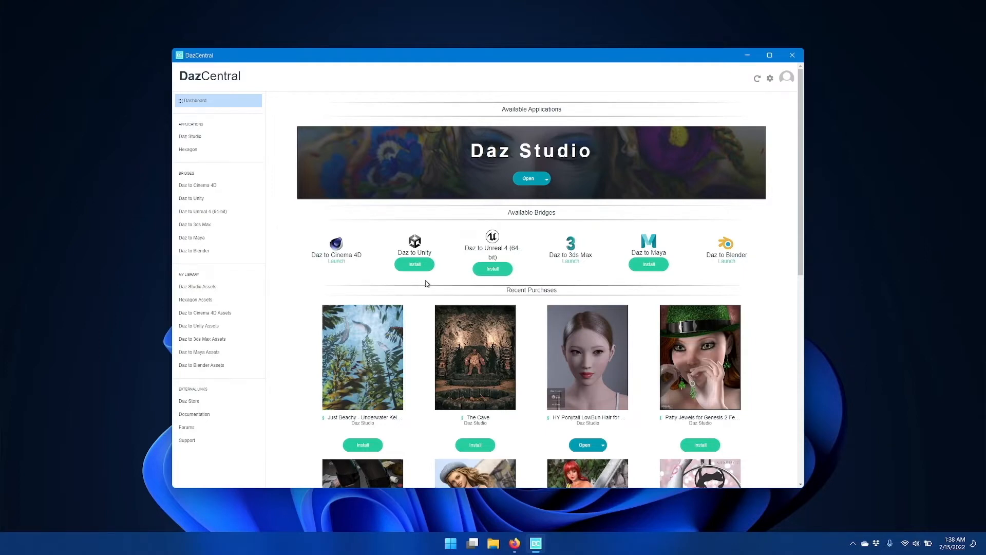
pyautogui.moveTo(409, 284)
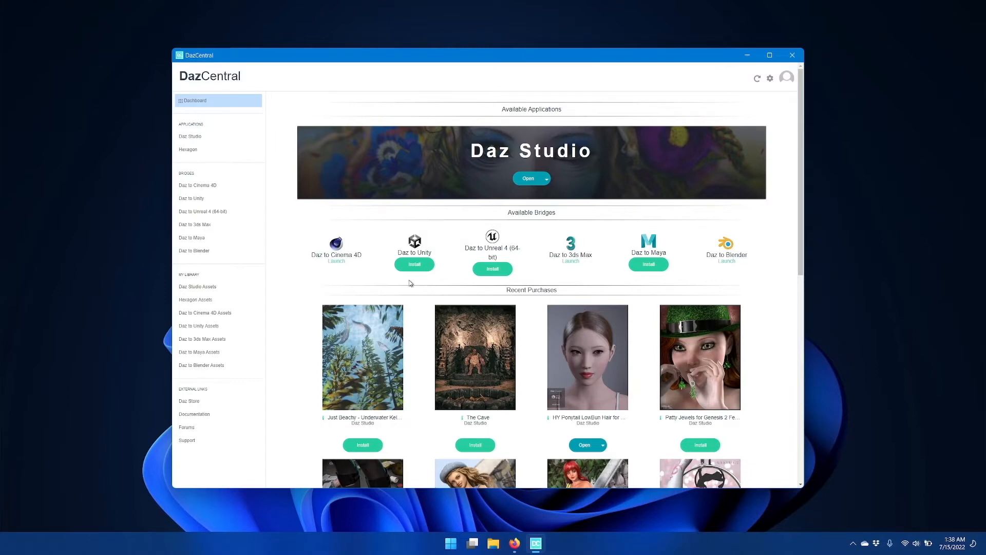
pyautogui.moveTo(419, 251)
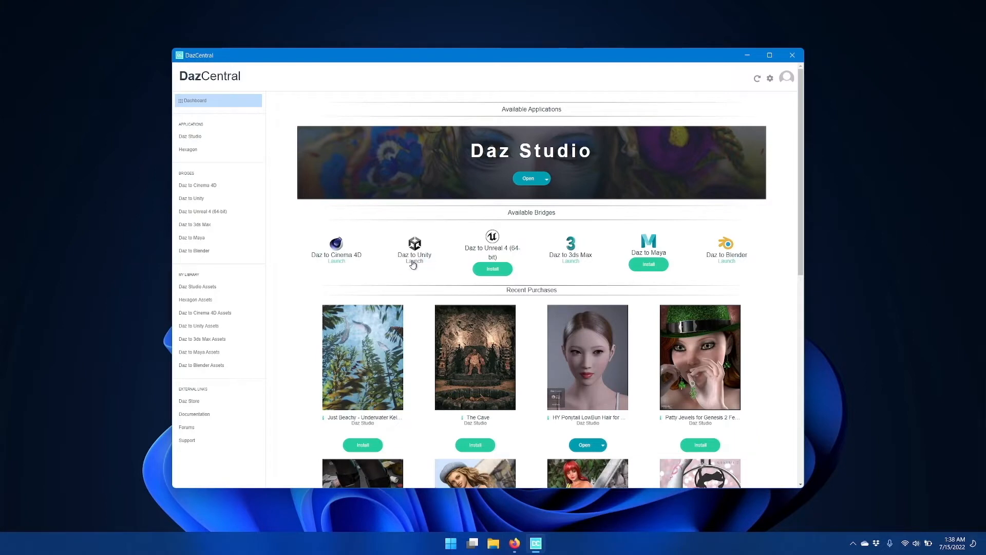
pyautogui.moveTo(403, 272)
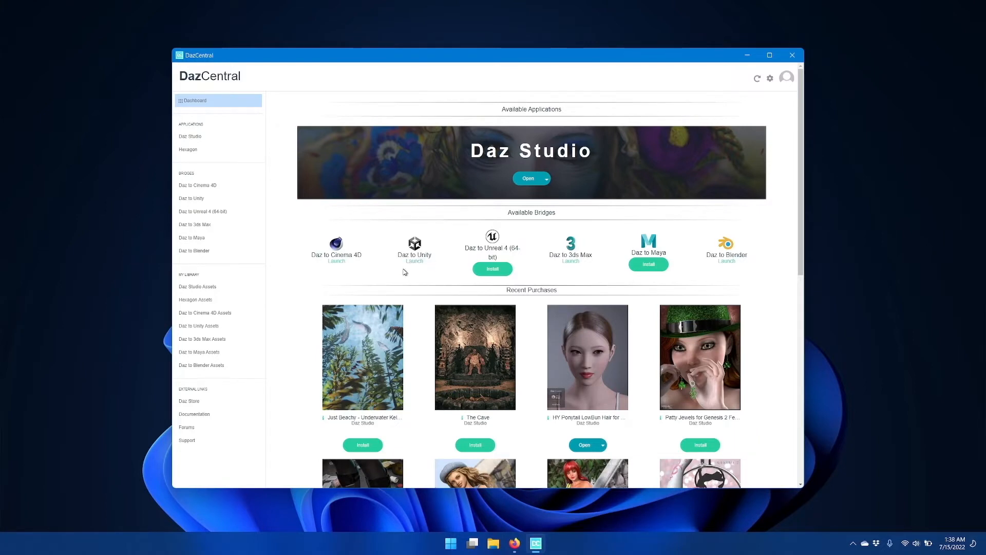
pyautogui.moveTo(412, 272)
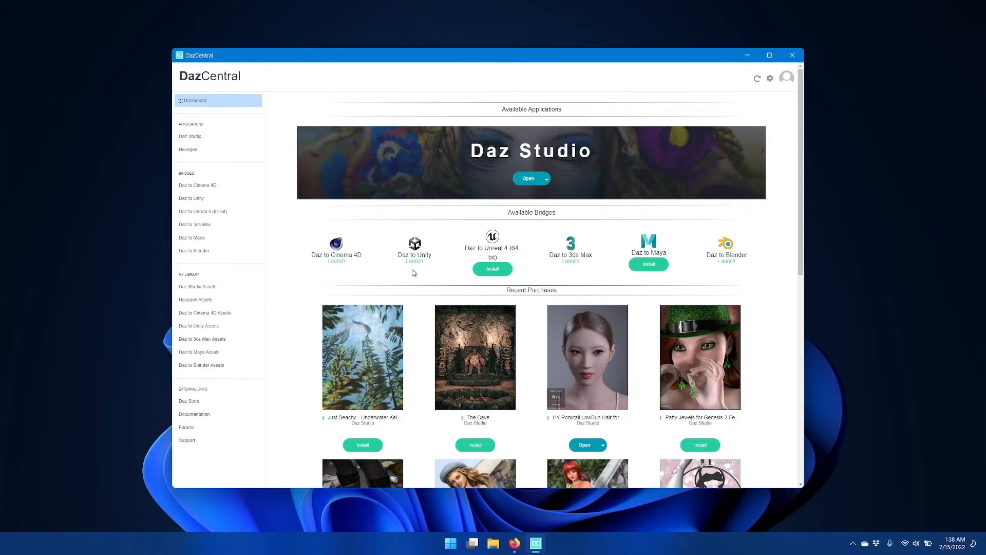
pyautogui.moveTo(412, 272)
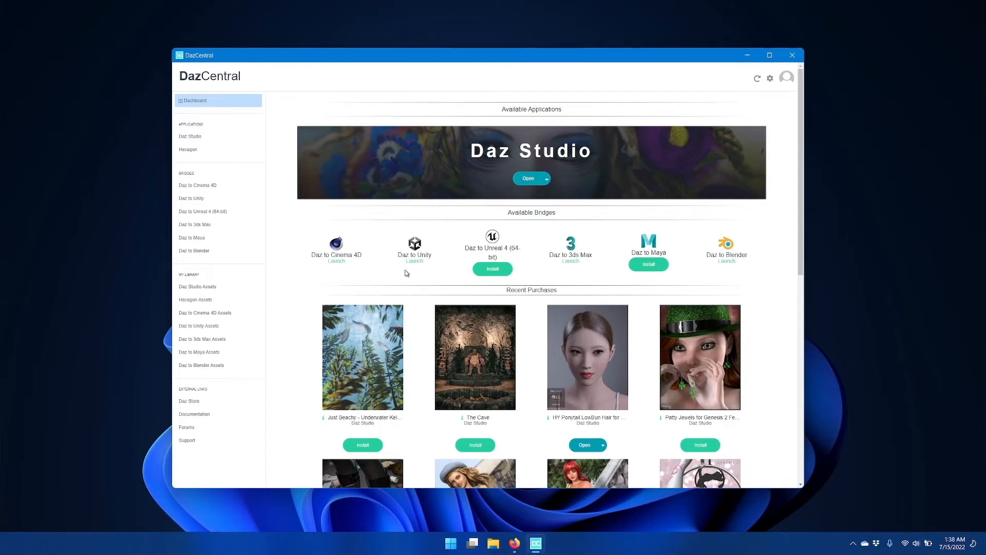
pyautogui.moveTo(432, 272)
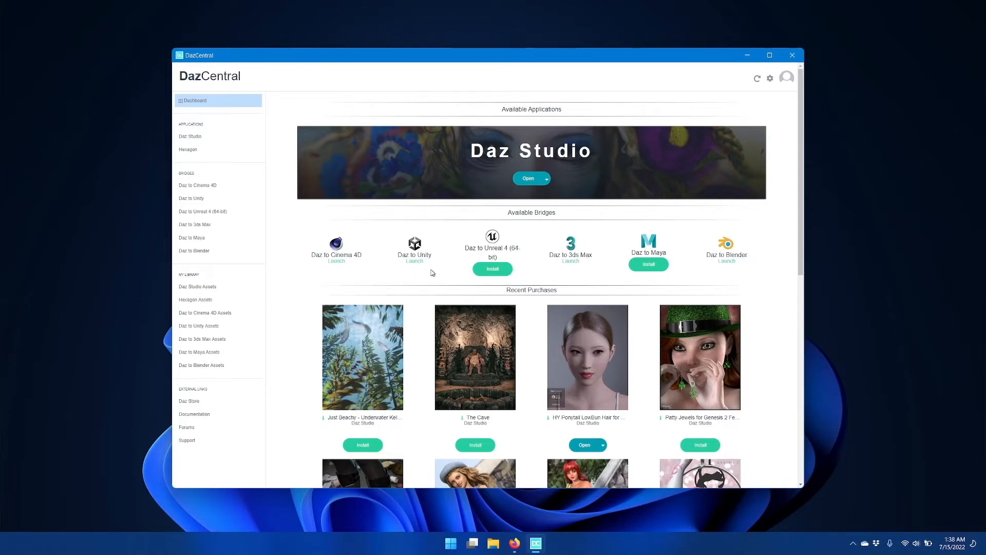
pyautogui.moveTo(413, 272)
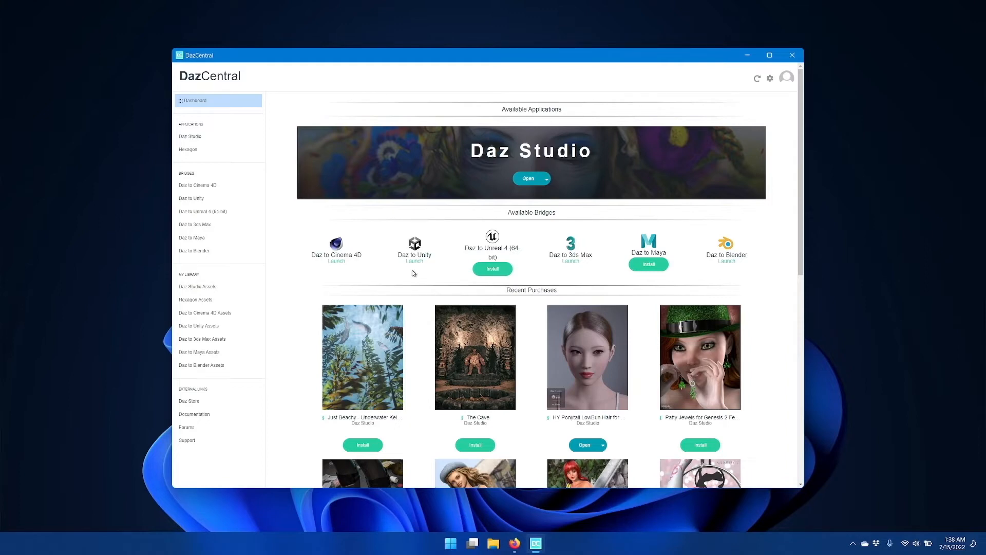
pyautogui.moveTo(421, 275)
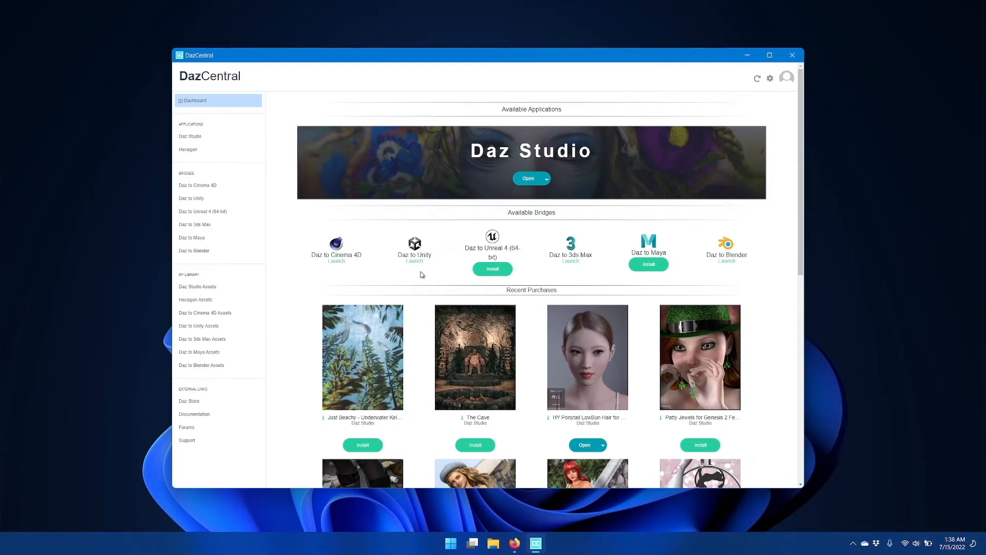
pyautogui.moveTo(440, 271)
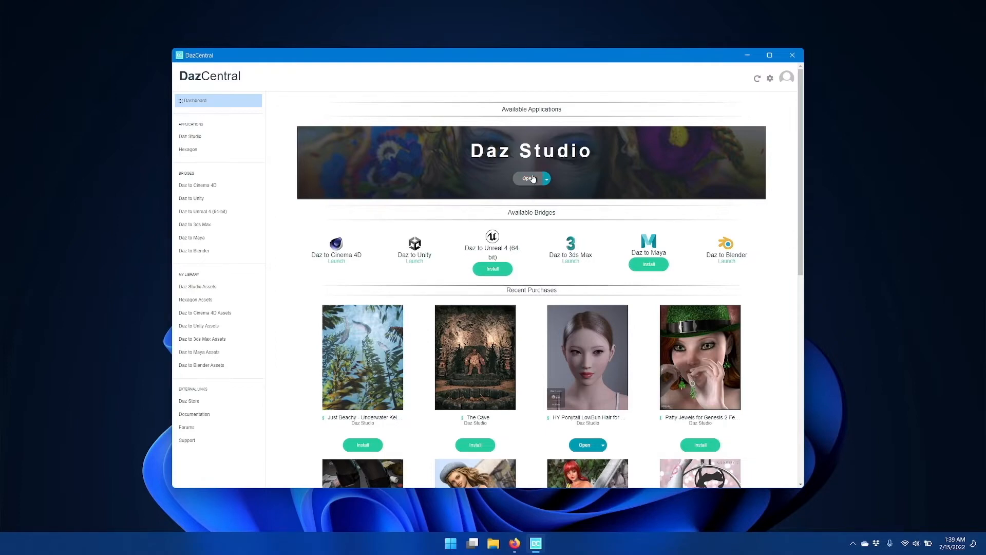
# Launch Daz Studio 4.20 Pro from its DazCentral banner.
pyautogui.click(528, 179)
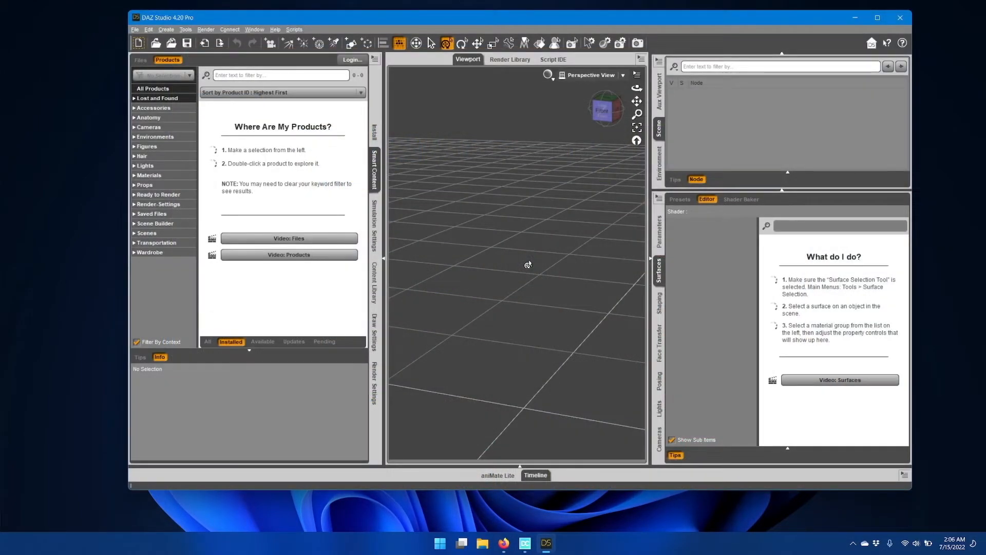
pyautogui.moveTo(300, 164)
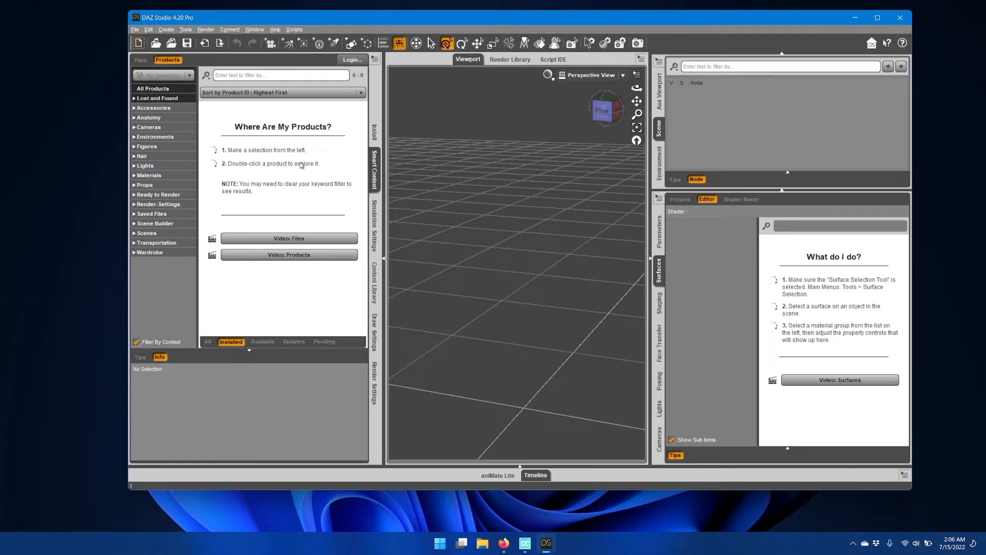
# Show the File > Send To destinations, including Daz To Unity.
pyautogui.click(134, 30)
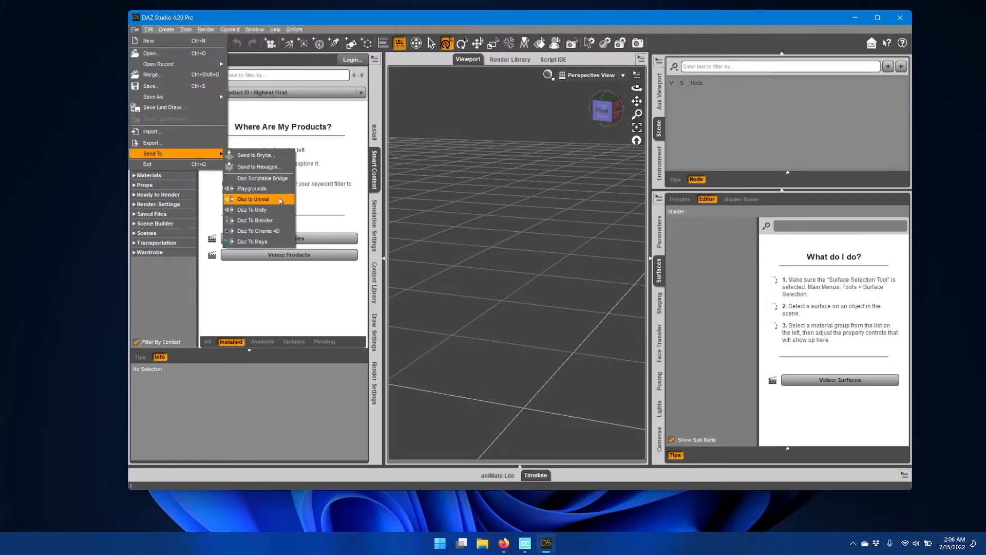
pyautogui.moveTo(252, 210)
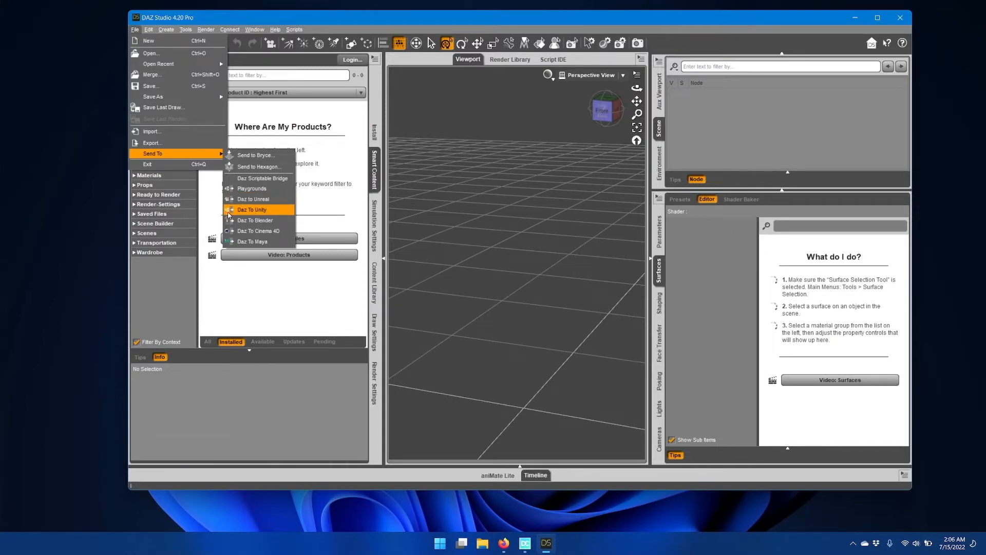
pyautogui.moveTo(282, 212)
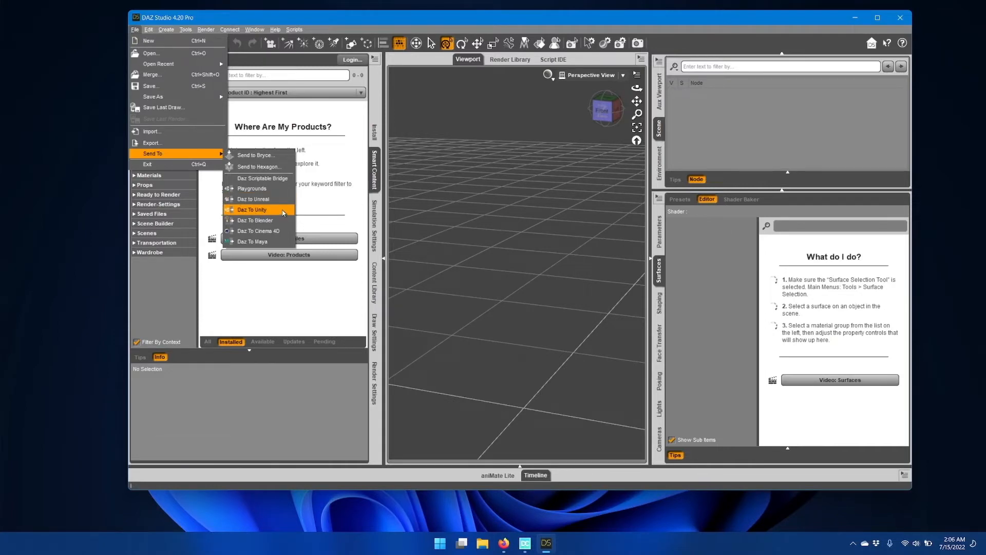
# Open the Daz To Unity Bridge 2022.1 dialog from Send To.
pyautogui.click(251, 210)
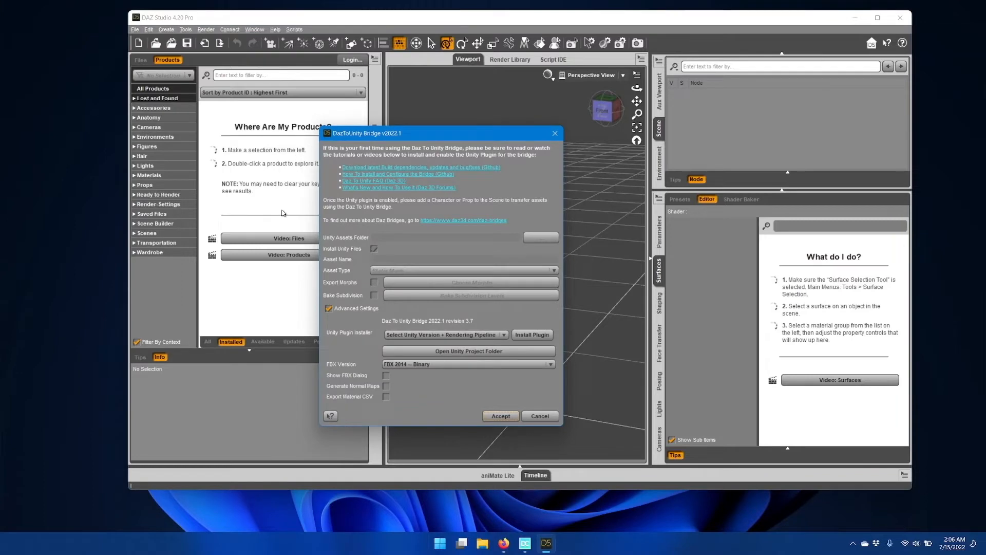
pyautogui.moveTo(325, 196)
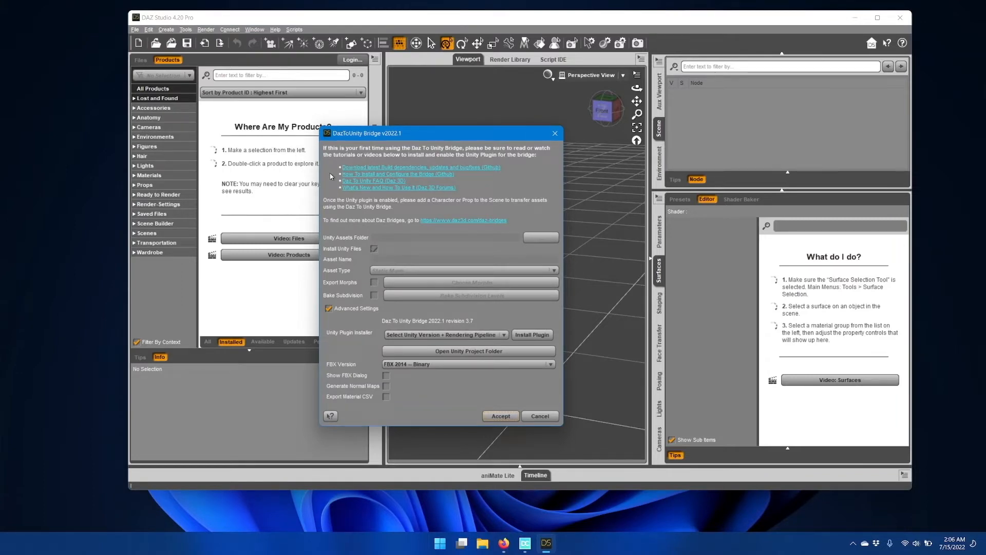
pyautogui.moveTo(734, 118)
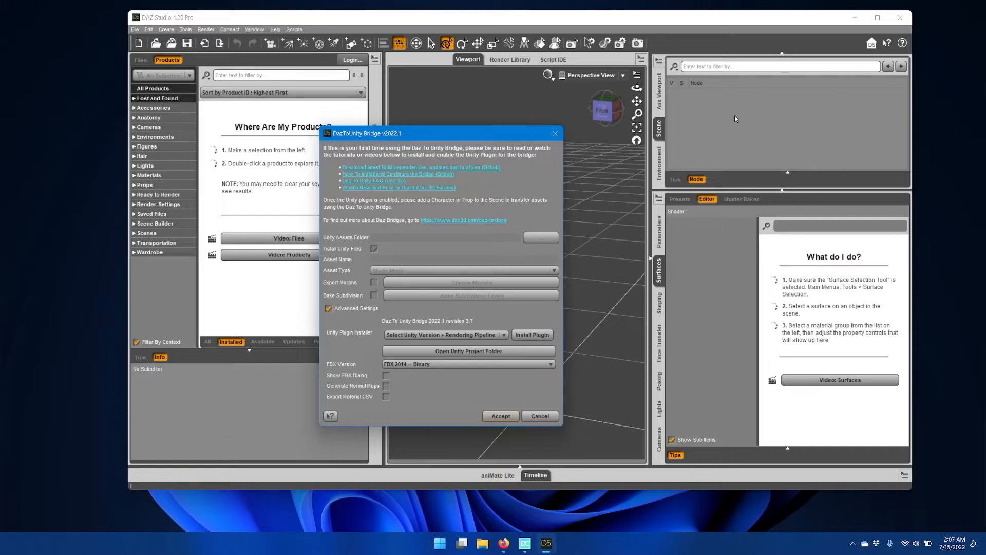
pyautogui.moveTo(325, 165)
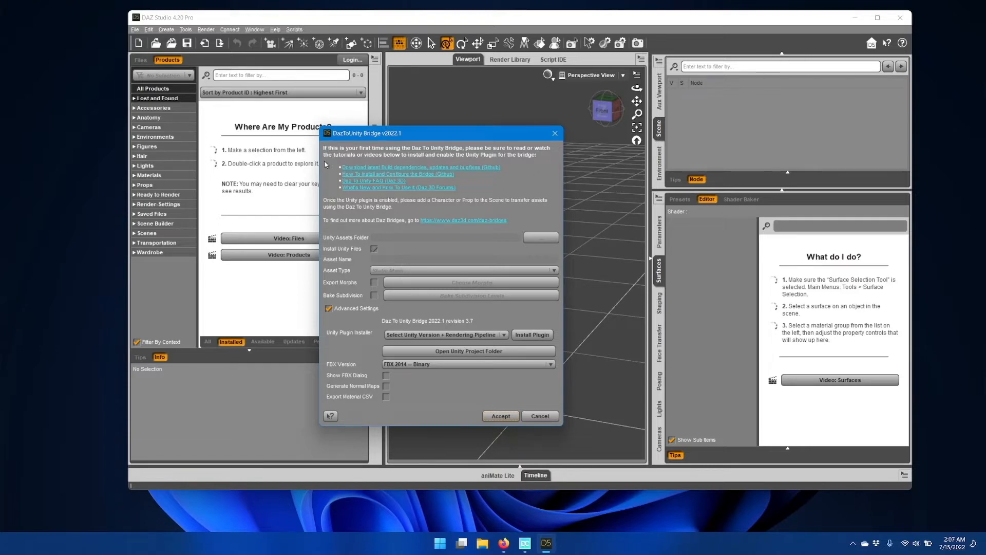
pyautogui.moveTo(498, 224)
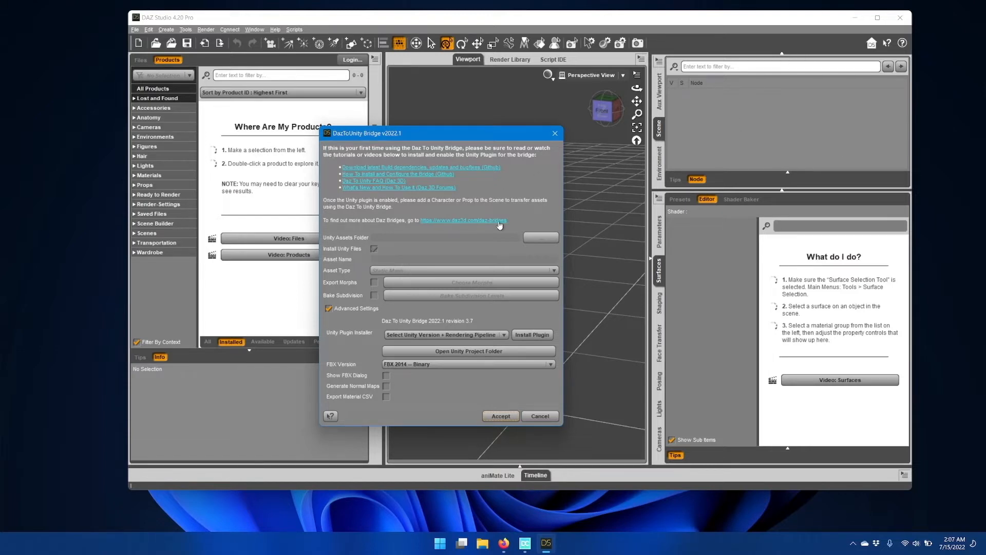
pyautogui.moveTo(515, 176)
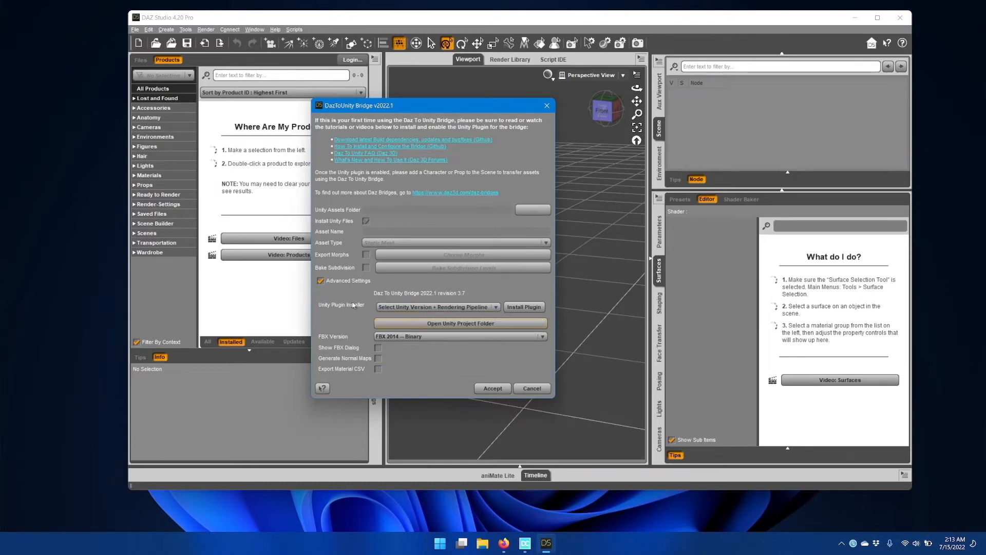
pyautogui.moveTo(350, 288)
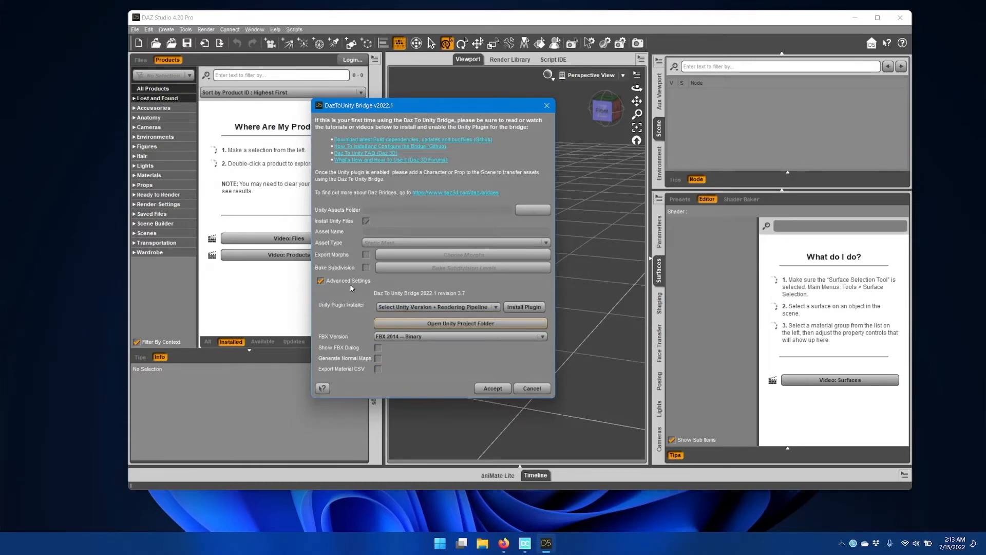
pyautogui.moveTo(338, 313)
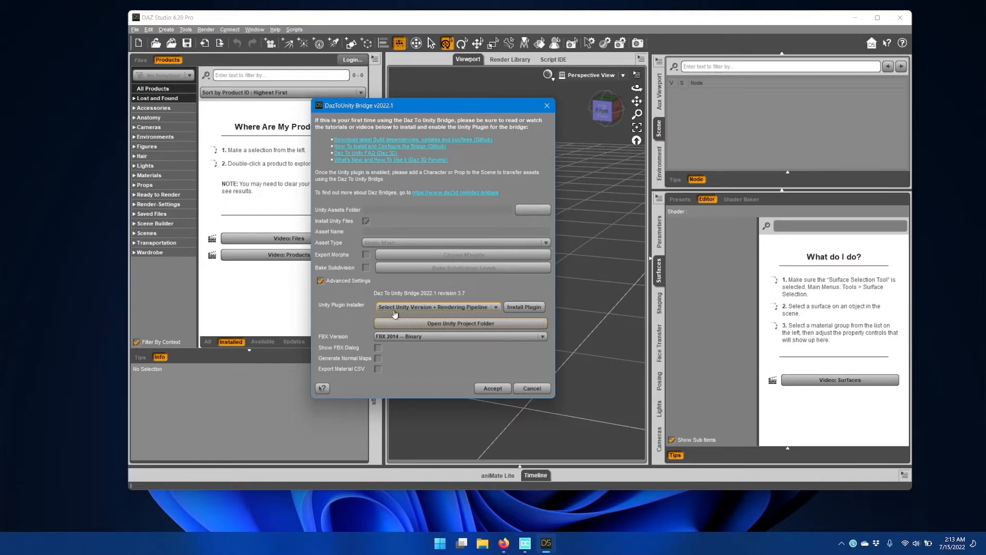
pyautogui.moveTo(460, 311)
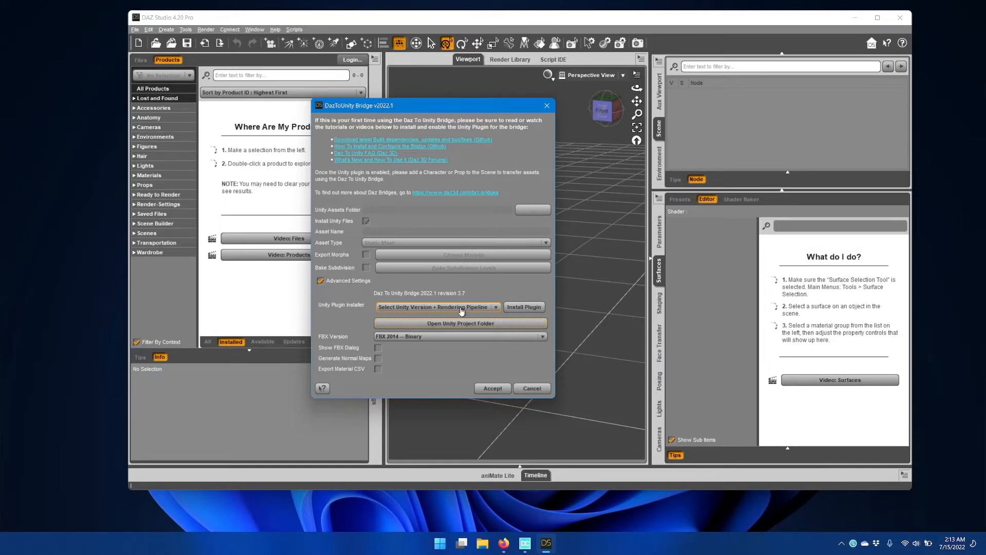
pyautogui.moveTo(384, 317)
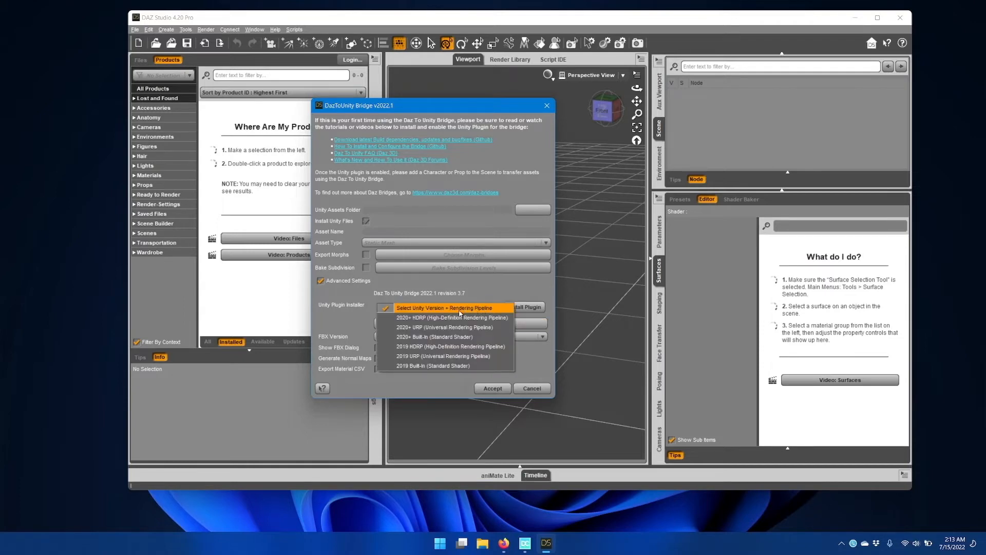
pyautogui.moveTo(452, 317)
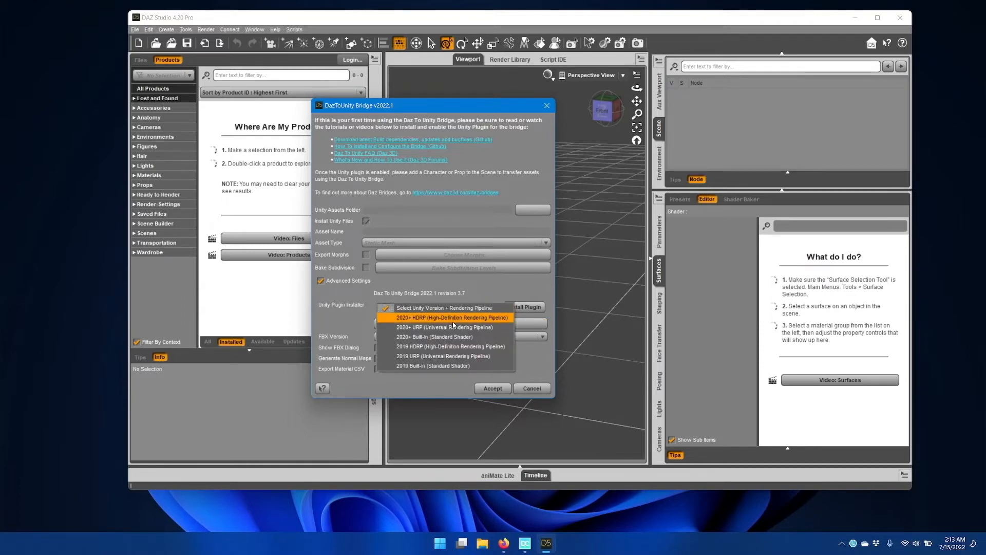
pyautogui.moveTo(451, 336)
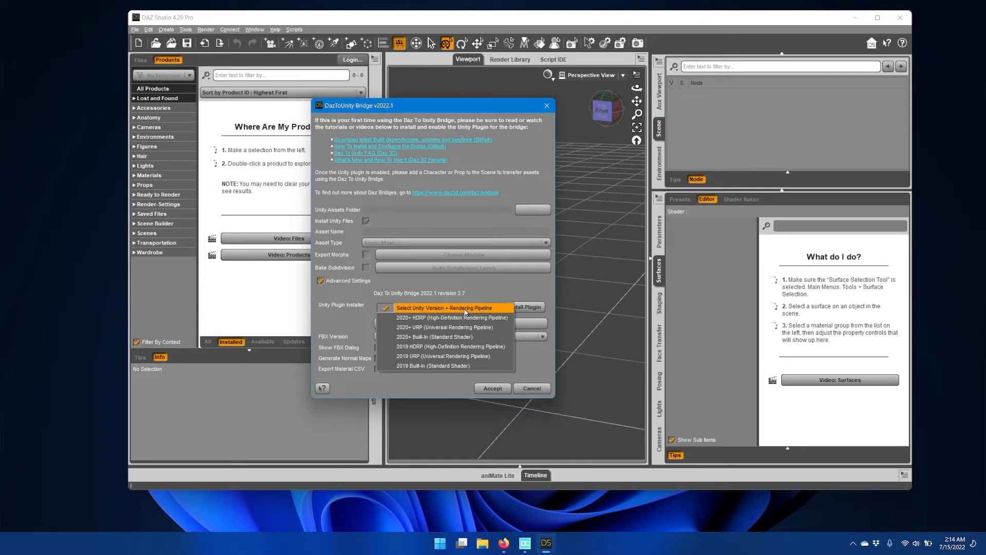
pyautogui.moveTo(495, 195)
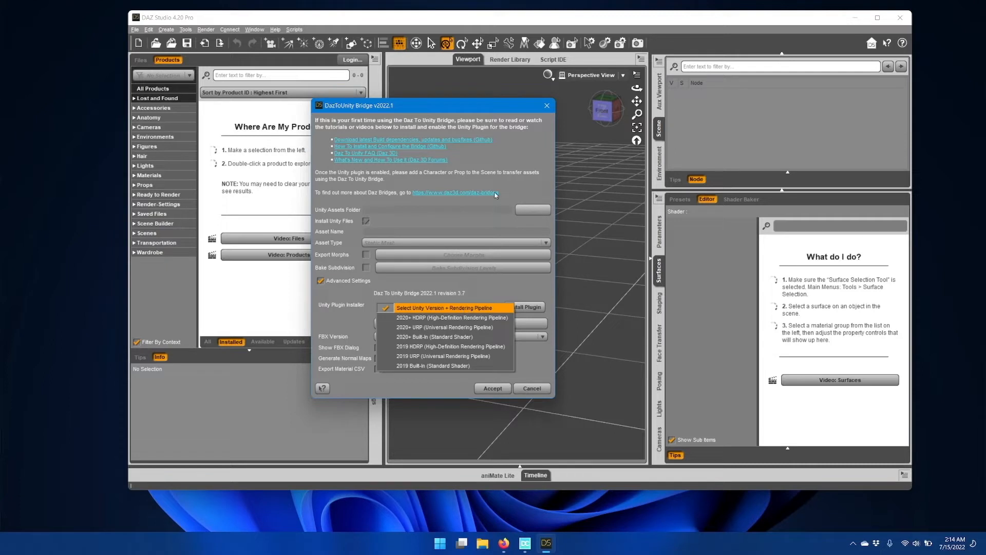
pyautogui.moveTo(451, 317)
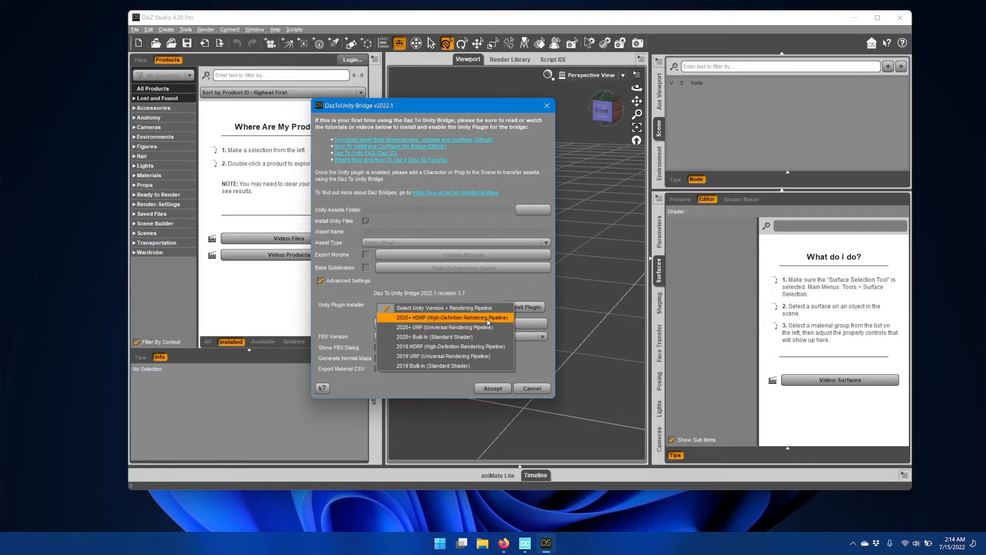
# Pick 2020+ HDRP in the Unity Plugin Installer dropdown.
pyautogui.click(450, 317)
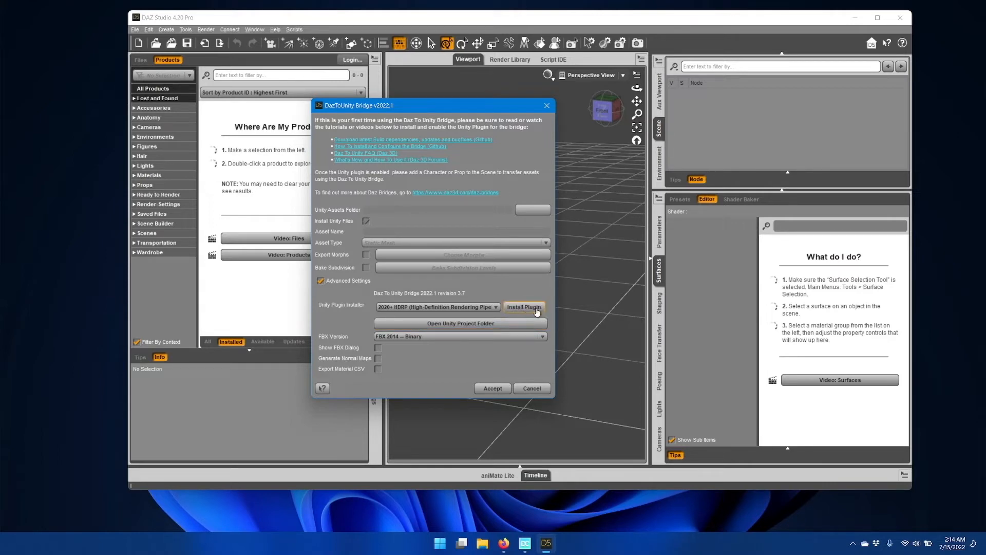
# Install the plugin into the GameProjects/2021-HDRP Unity project folder.
pyautogui.click(523, 307)
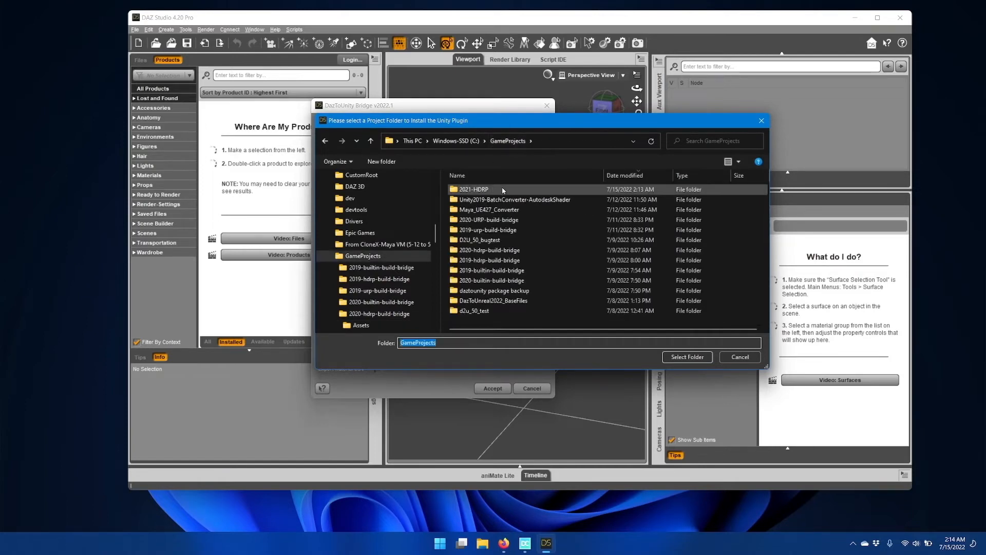
pyautogui.click(473, 189)
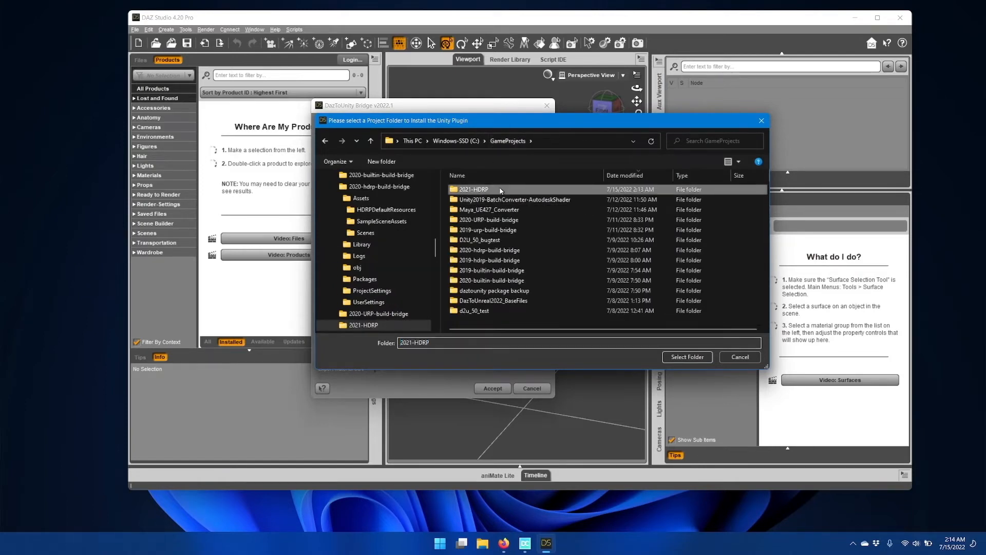
pyautogui.doubleClick(473, 189)
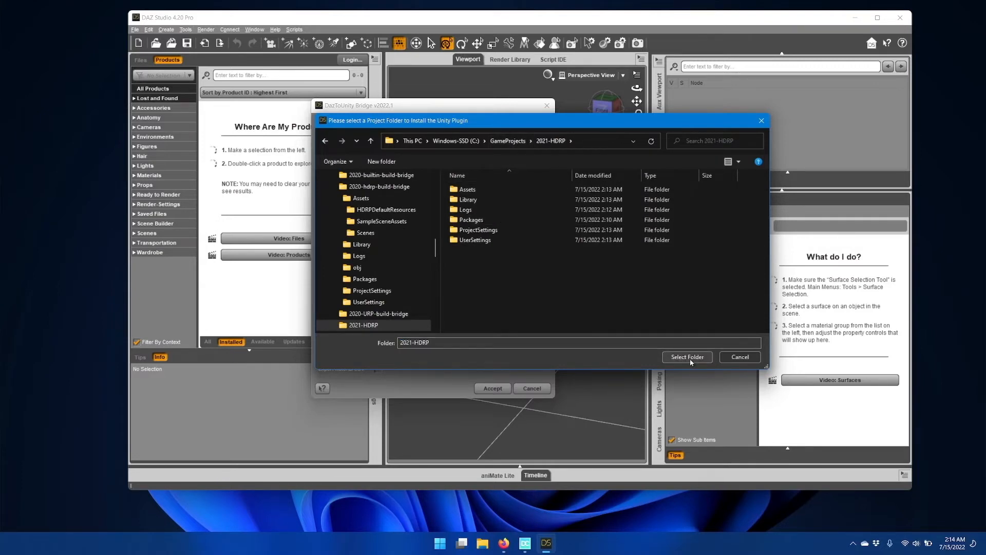
pyautogui.click(687, 357)
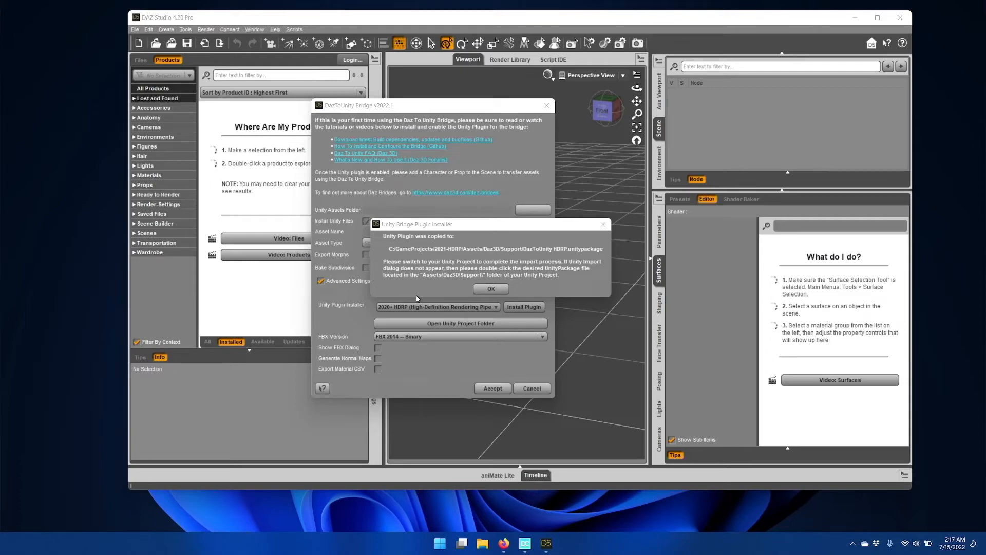
pyautogui.moveTo(426, 295)
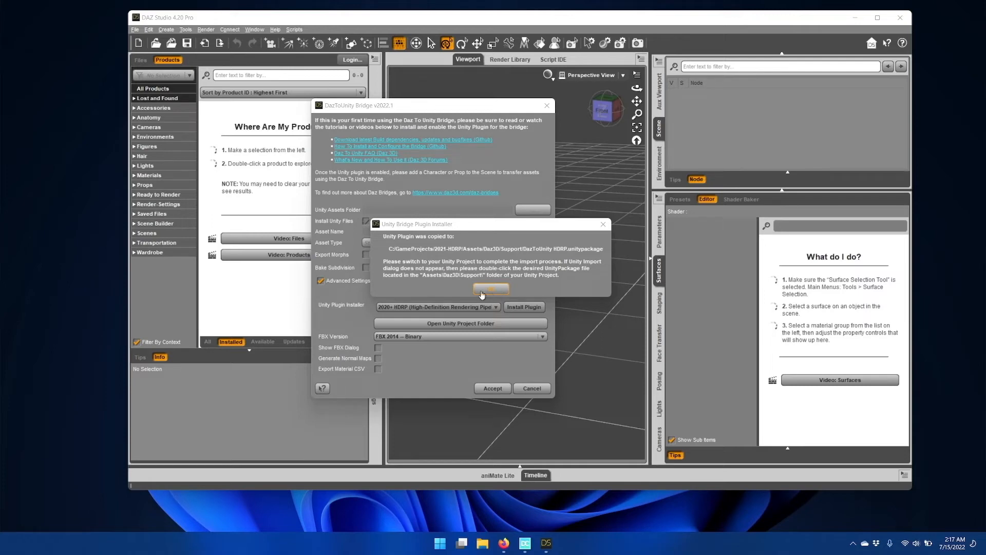
# Dismiss the Unity Bridge Plugin Installer message about the copied unitypackage.
pyautogui.click(491, 289)
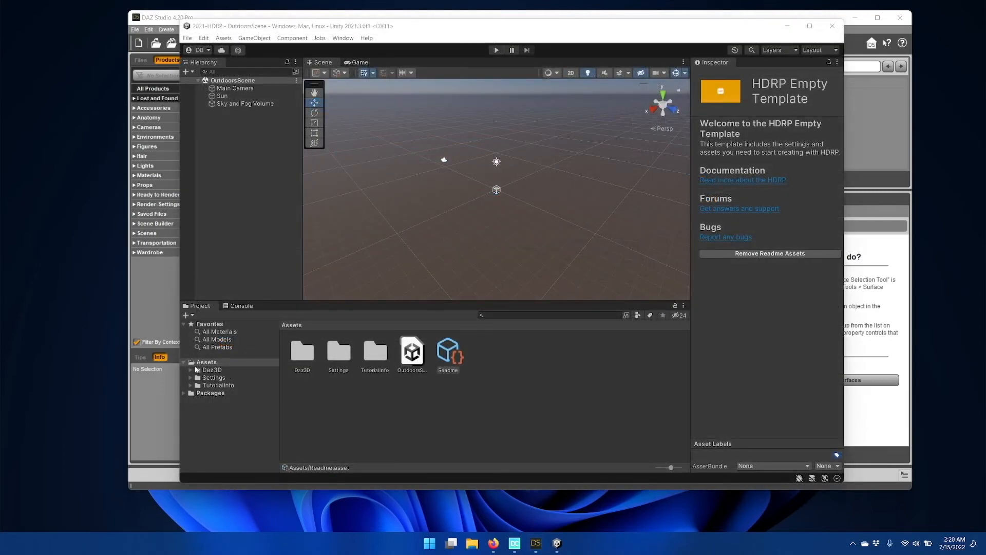
# Open Assets/Daz3D/Support and select the HDRP, Standard Shader and URP packages by name.
pyautogui.click(212, 370)
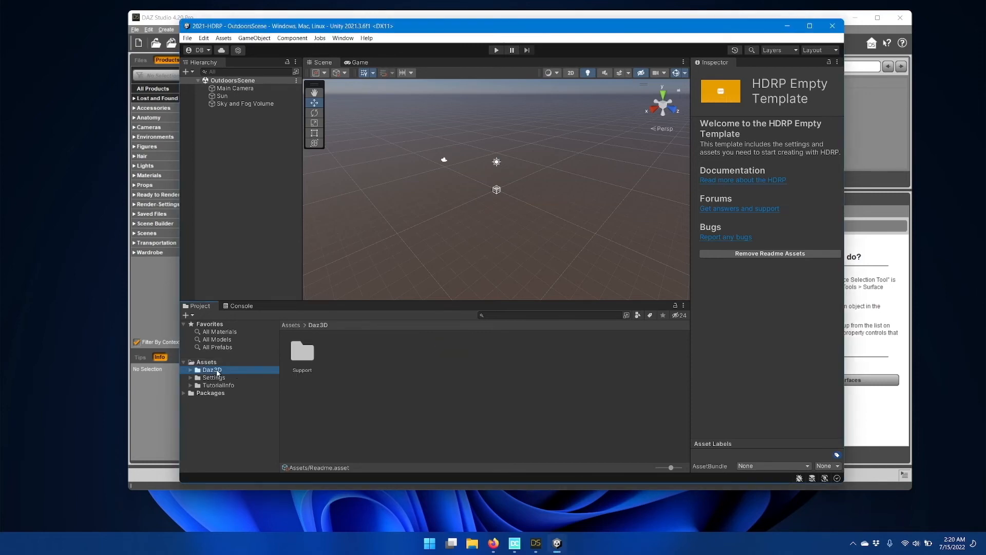
pyautogui.moveTo(336, 363)
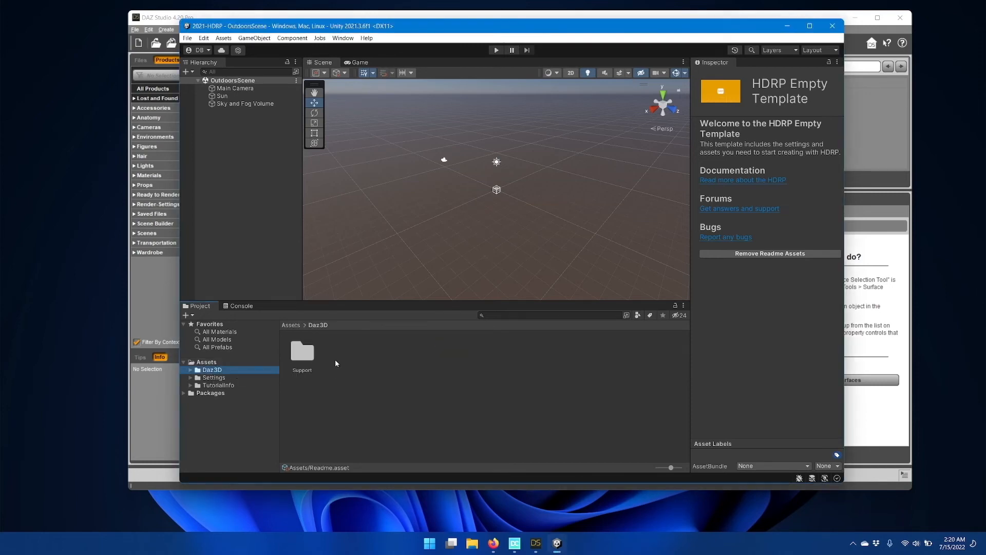
pyautogui.doubleClick(302, 353)
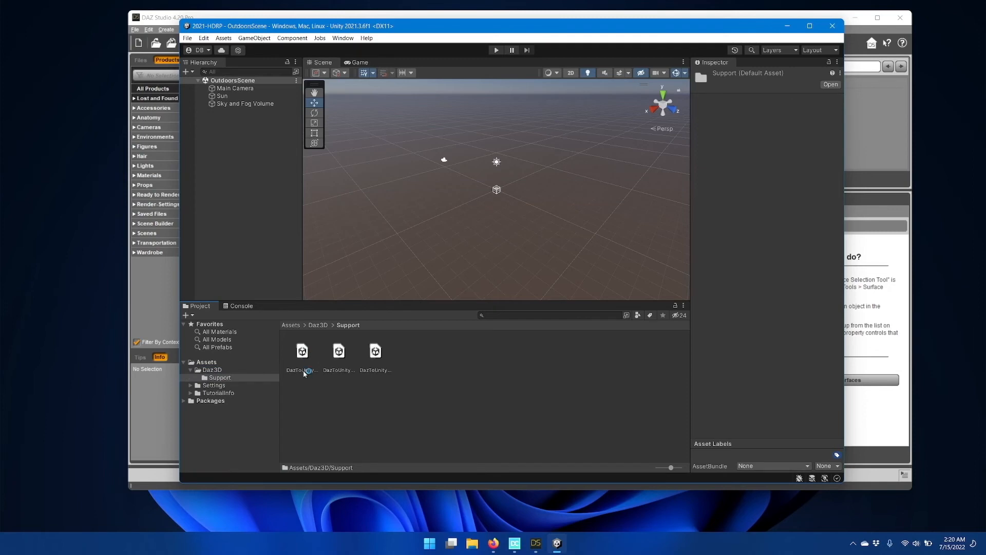
pyautogui.moveTo(390, 358)
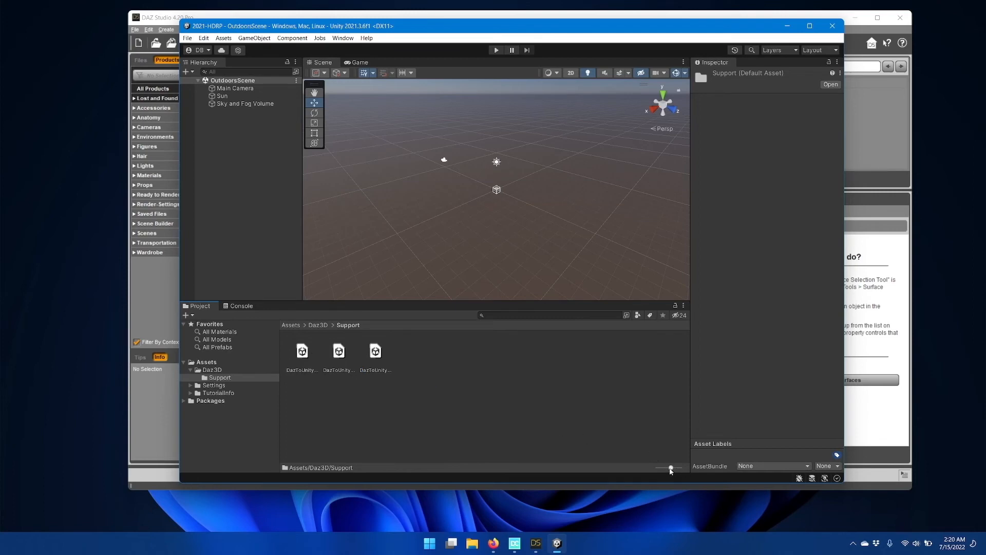
pyautogui.click(302, 351)
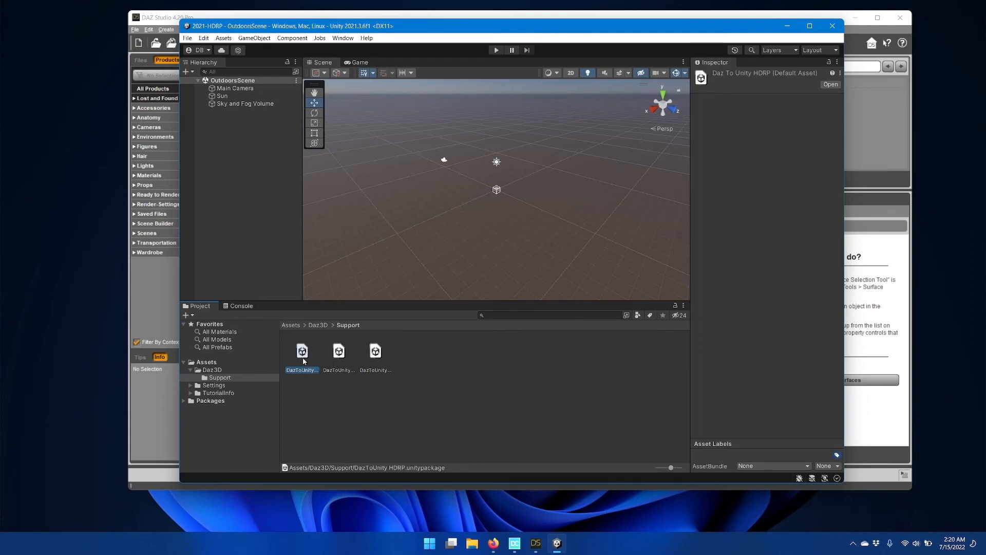
pyautogui.moveTo(398, 470)
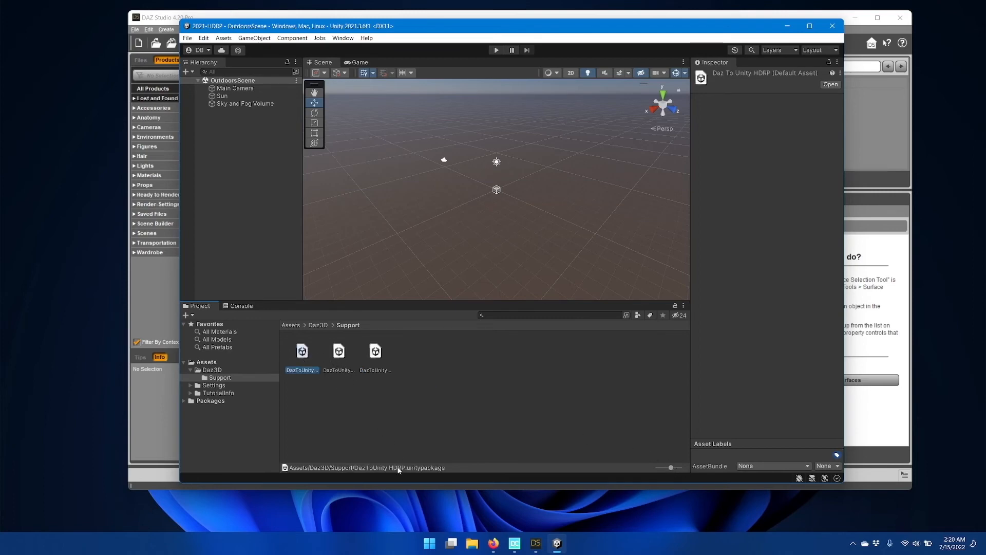
pyautogui.moveTo(685, 477)
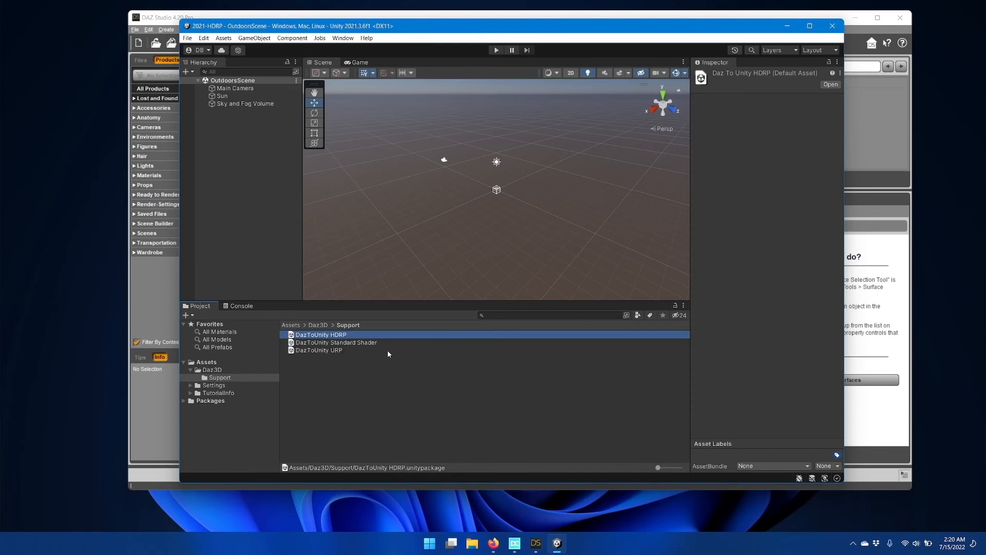
pyautogui.click(319, 349)
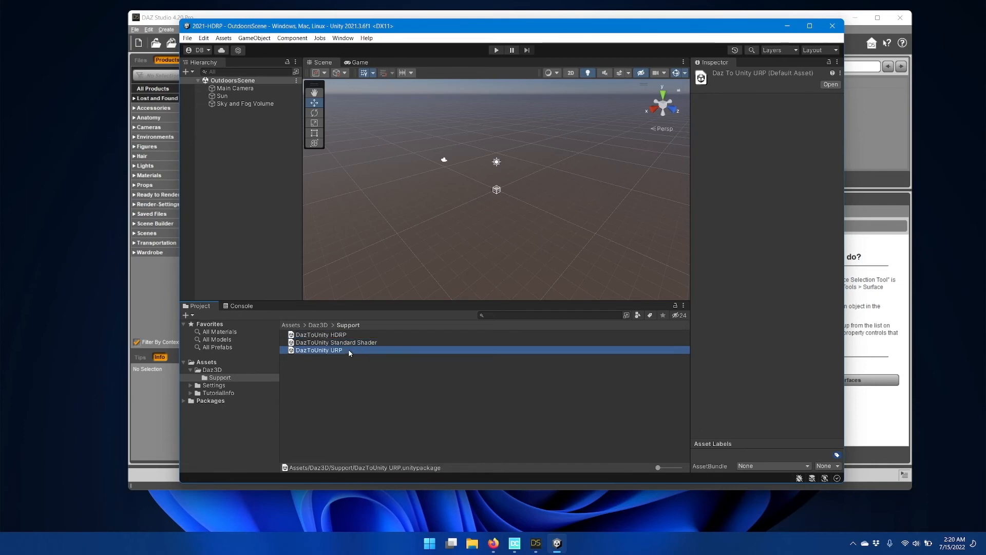
pyautogui.click(321, 334)
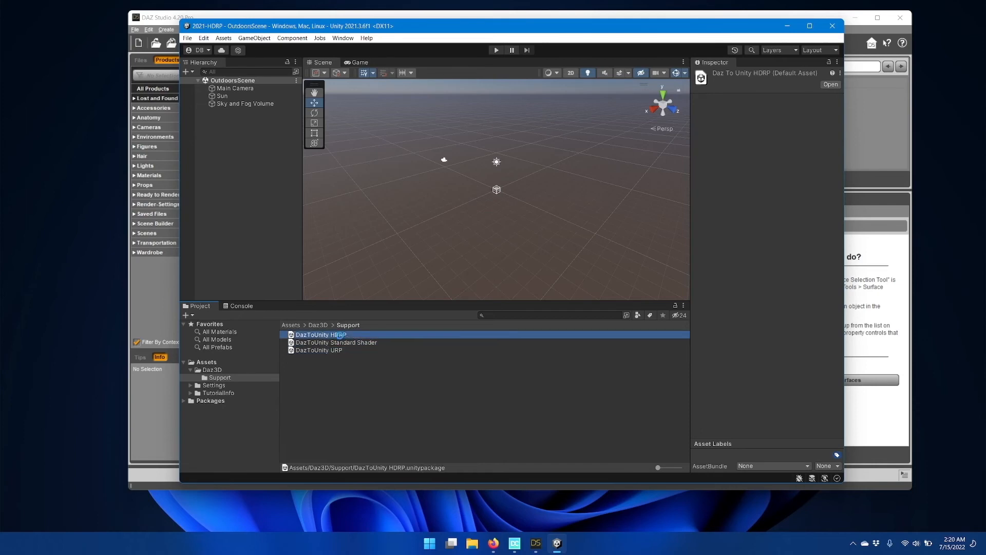
# Import all files from the DazToUnity HDRP package.
pyautogui.doubleClick(320, 334)
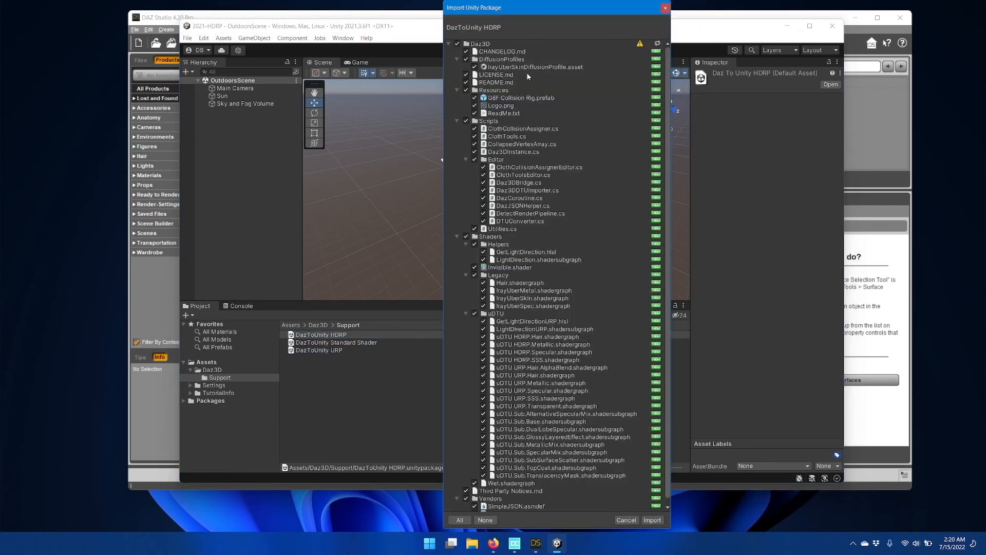
pyautogui.moveTo(503, 12)
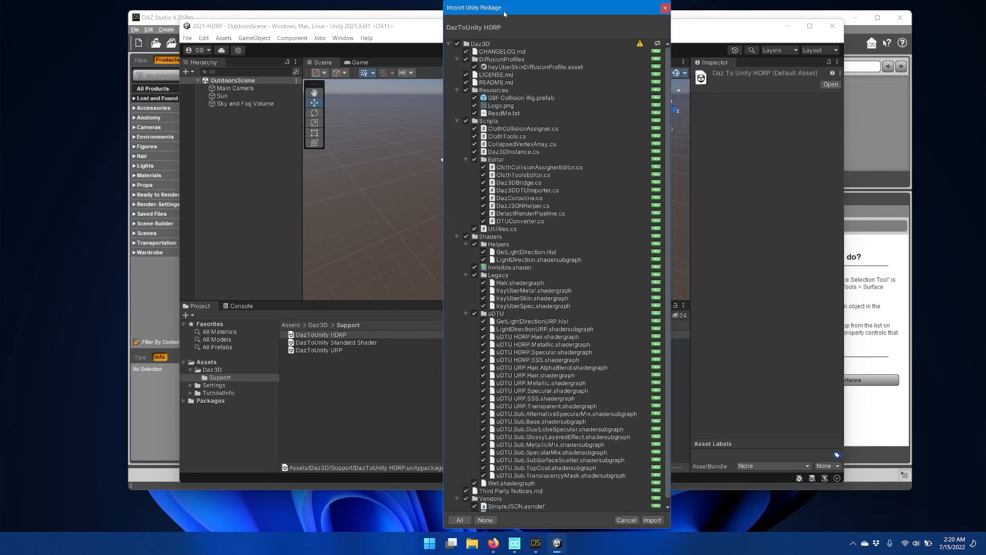
pyautogui.moveTo(616, 462)
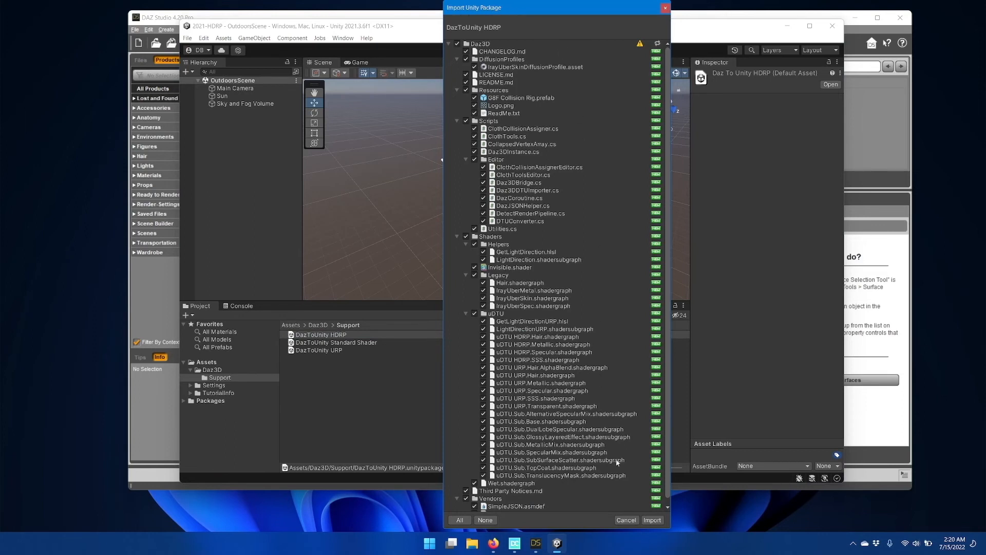
pyautogui.click(652, 519)
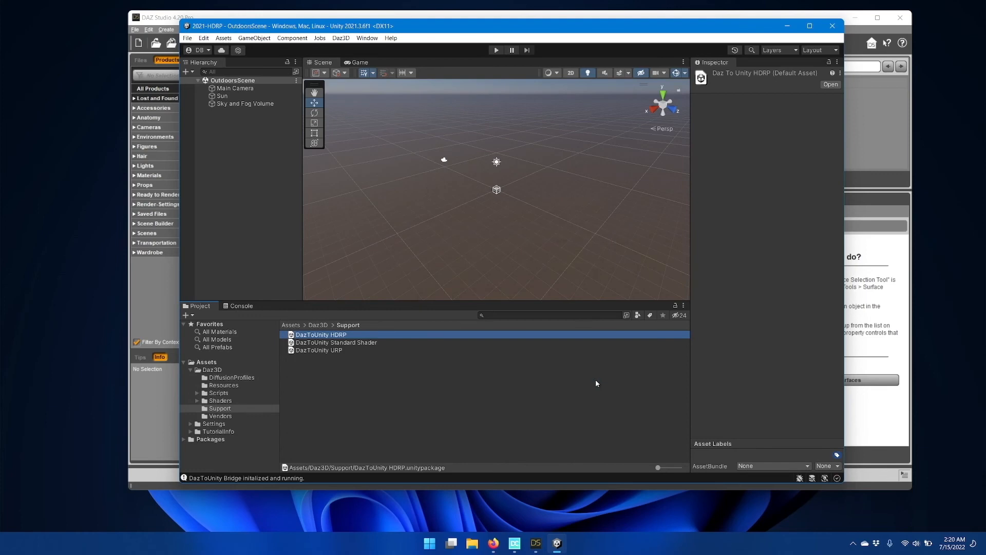
pyautogui.moveTo(376, 45)
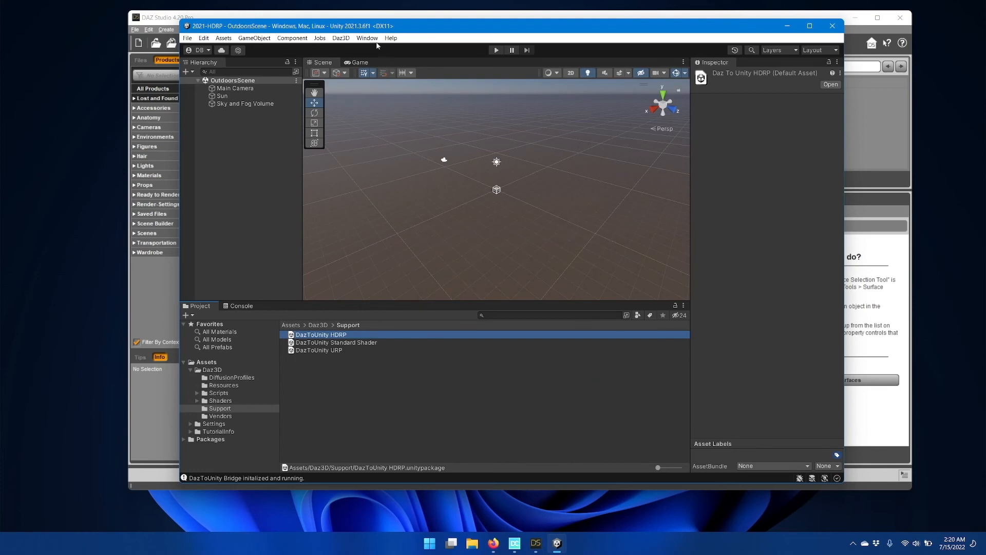
# Open the Daz To Unity Bridge window from the Daz3D menu.
pyautogui.click(341, 37)
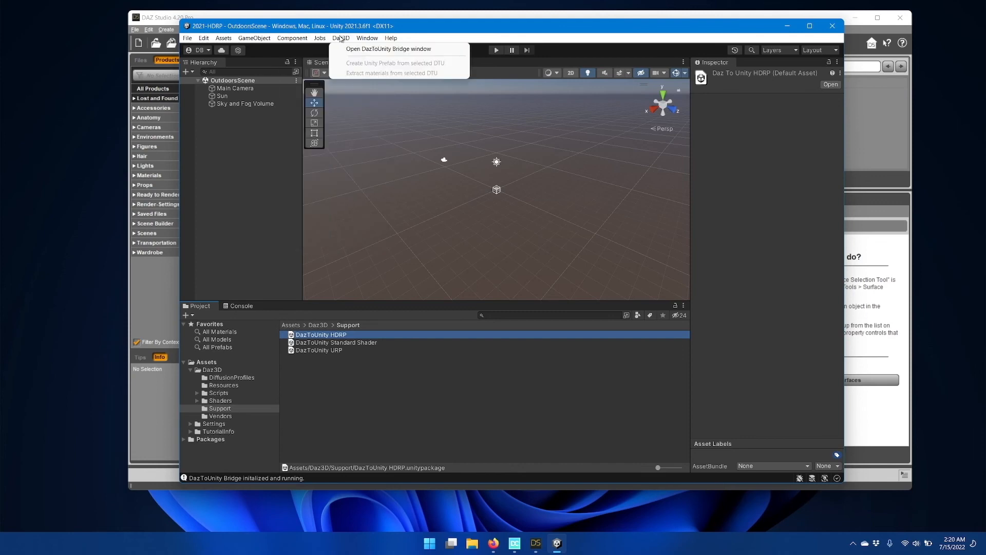
pyautogui.moveTo(389, 48)
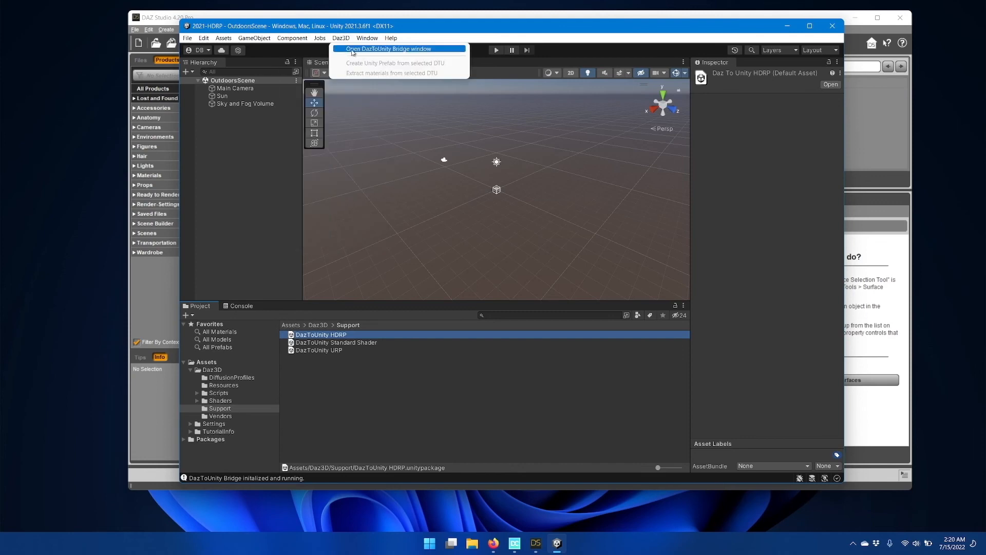
pyautogui.click(387, 48)
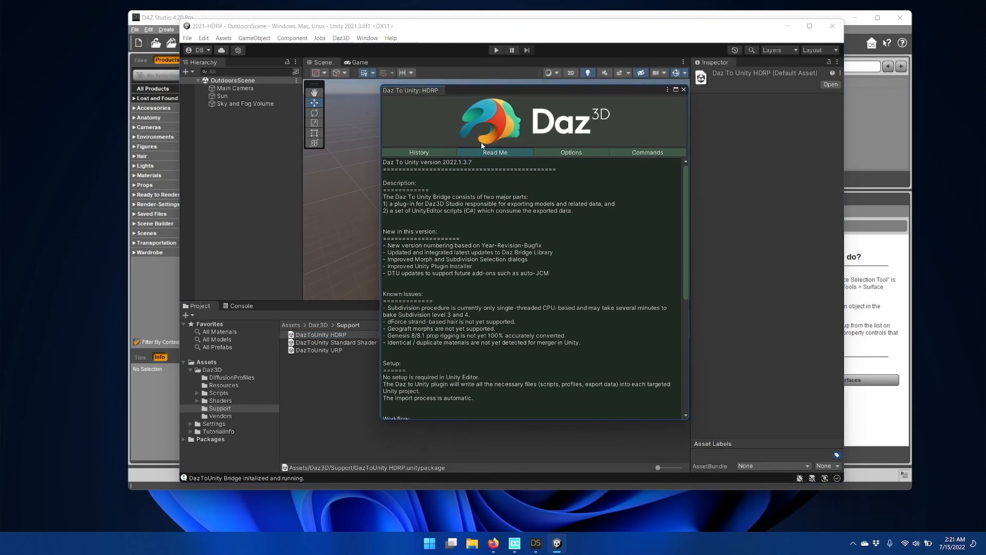
pyautogui.moveTo(418, 152)
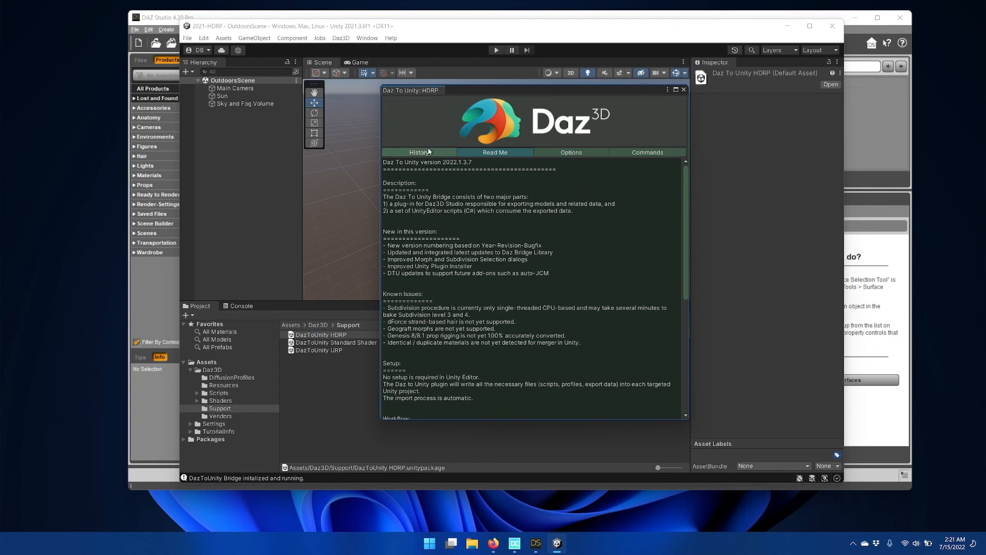